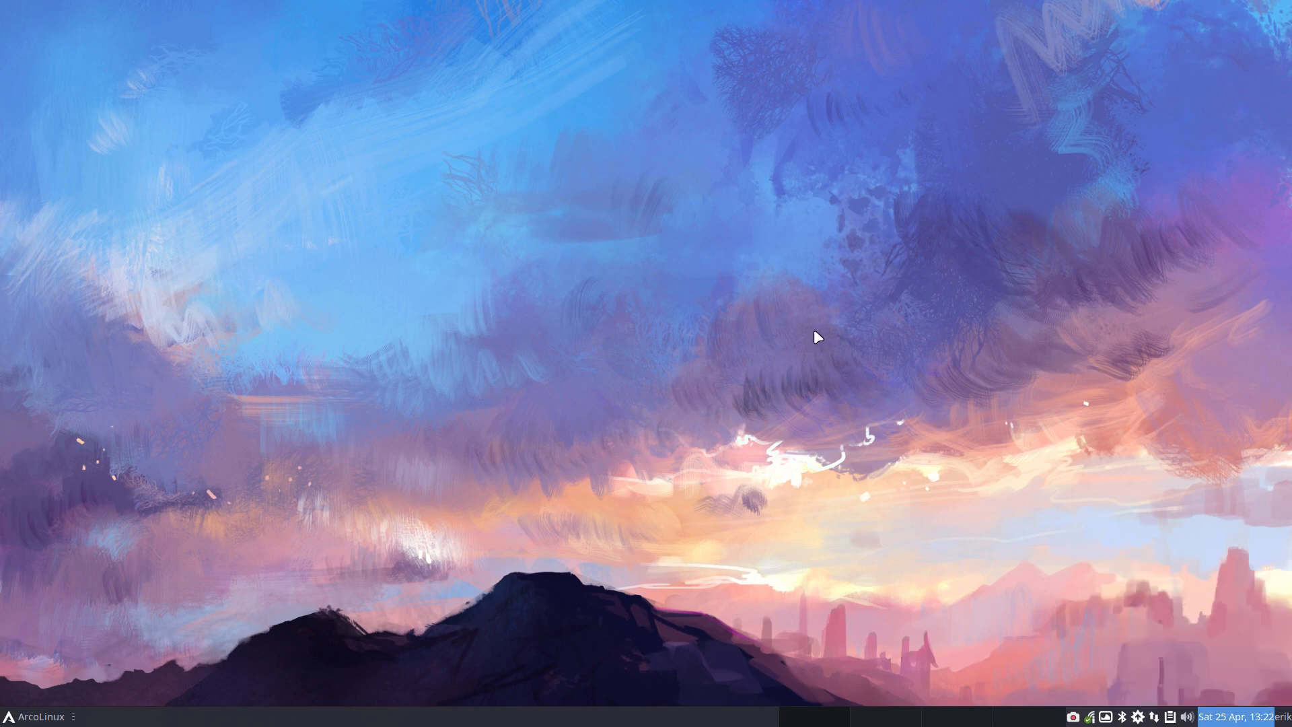
mouse_move(763, 320)
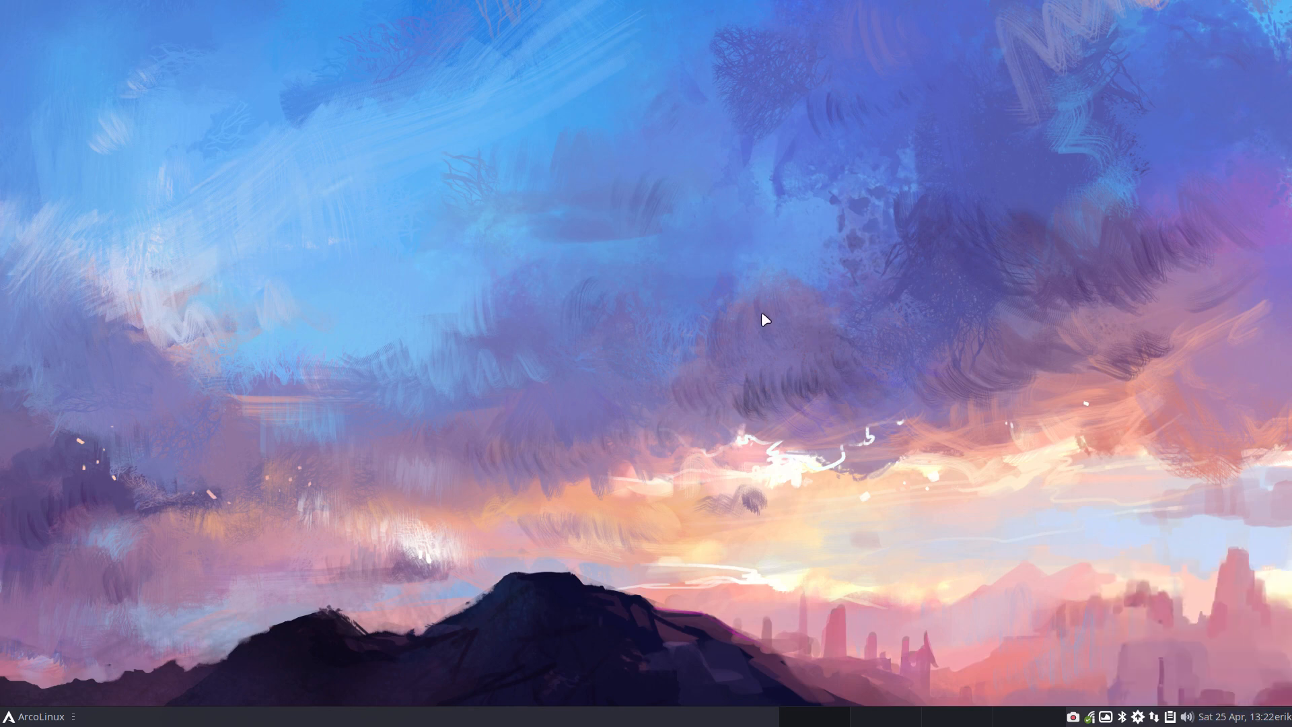
mouse_move(639, 299)
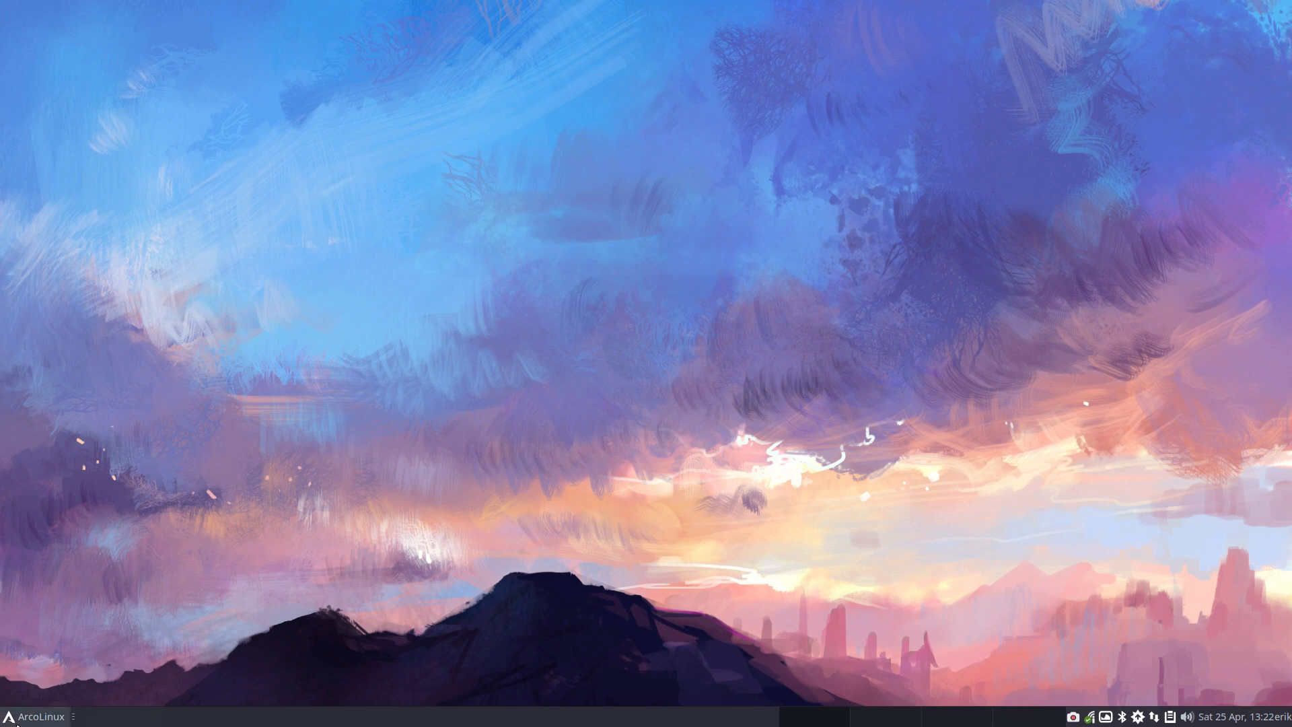
mouse_move(95, 455)
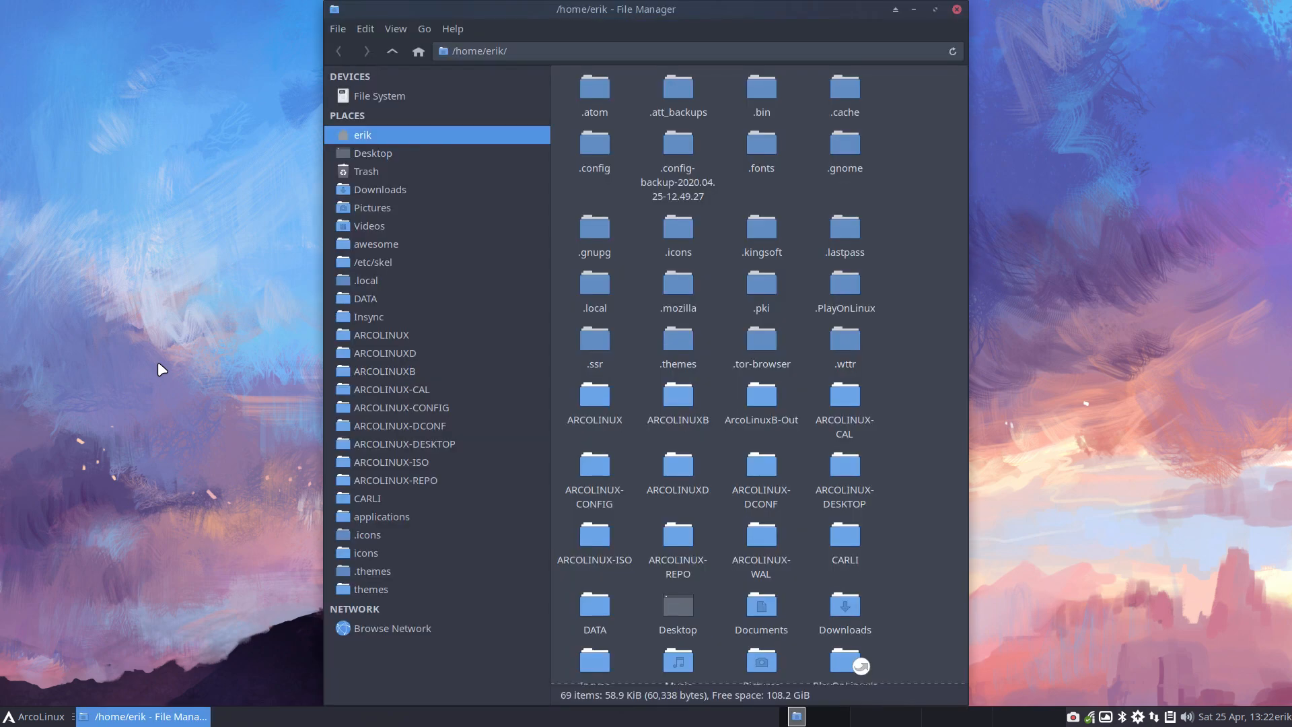
- Open the Downloads folder in the home directory to reveal logout.png
double_click(844, 605)
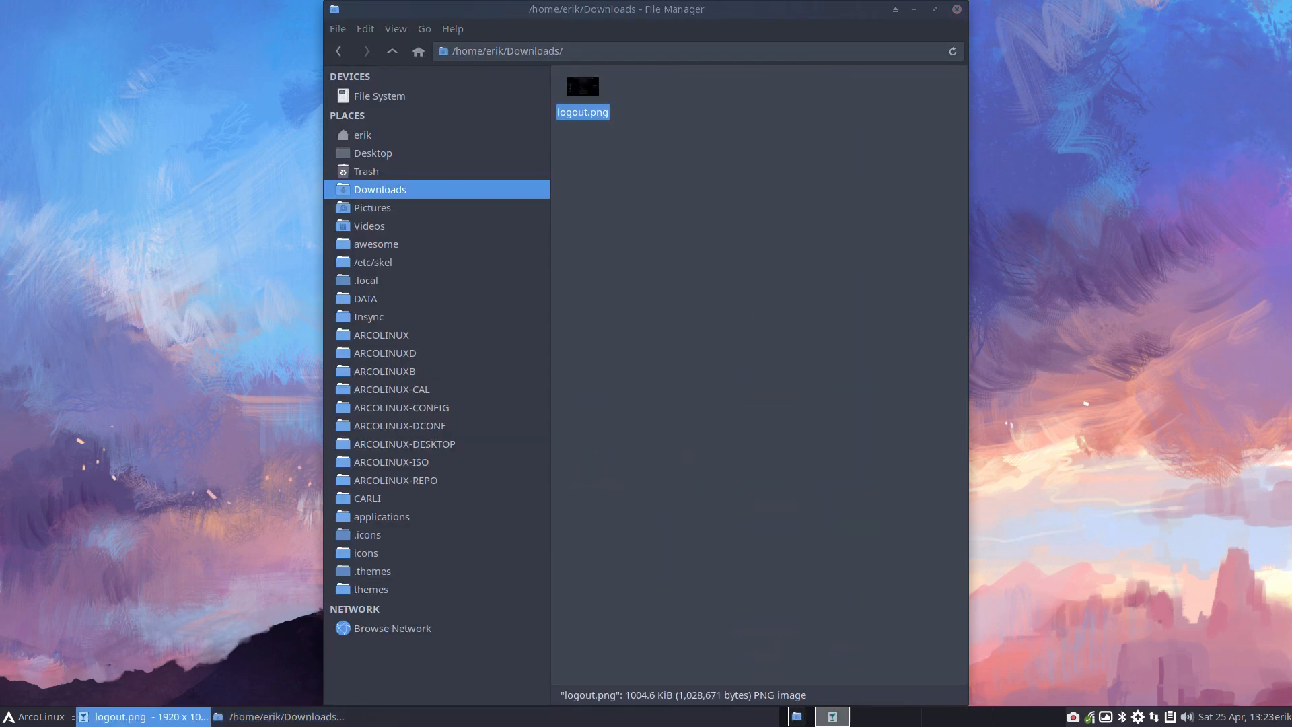
- Open logout.png in nomacs to show the arcolinux-logout-git announcement slide
double_click(582, 87)
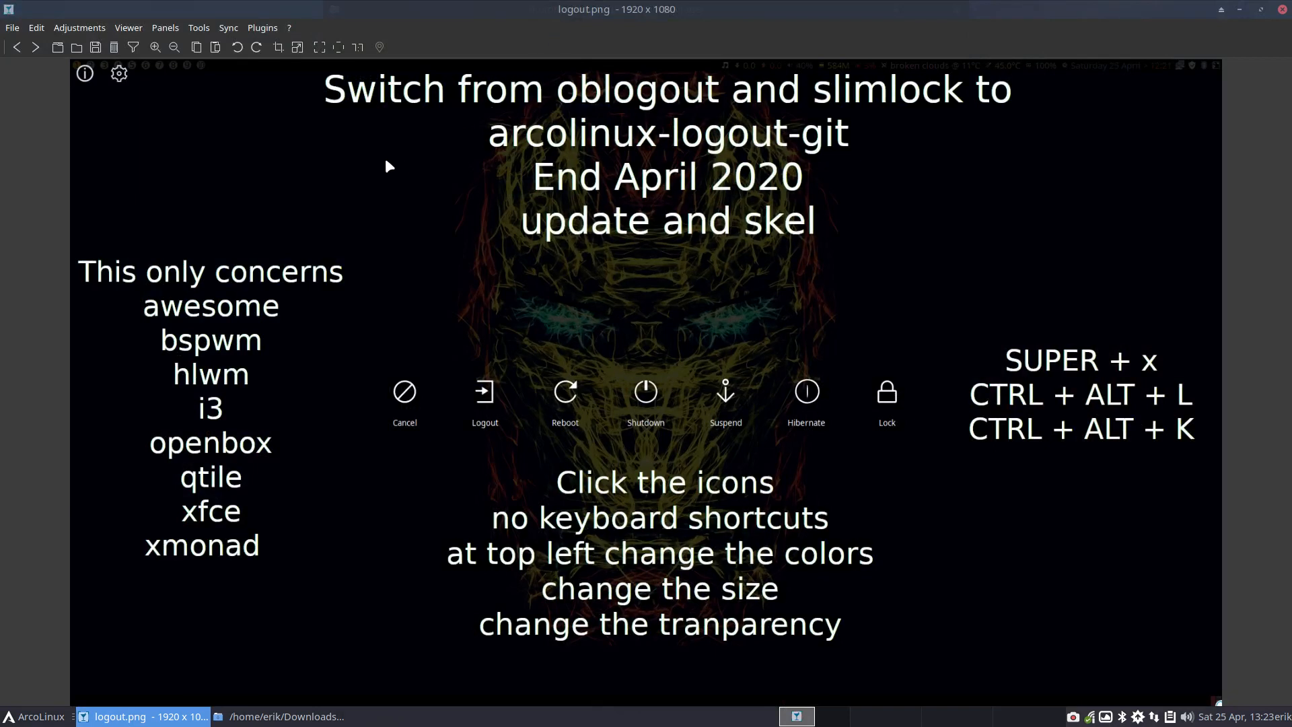
mouse_move(657, 352)
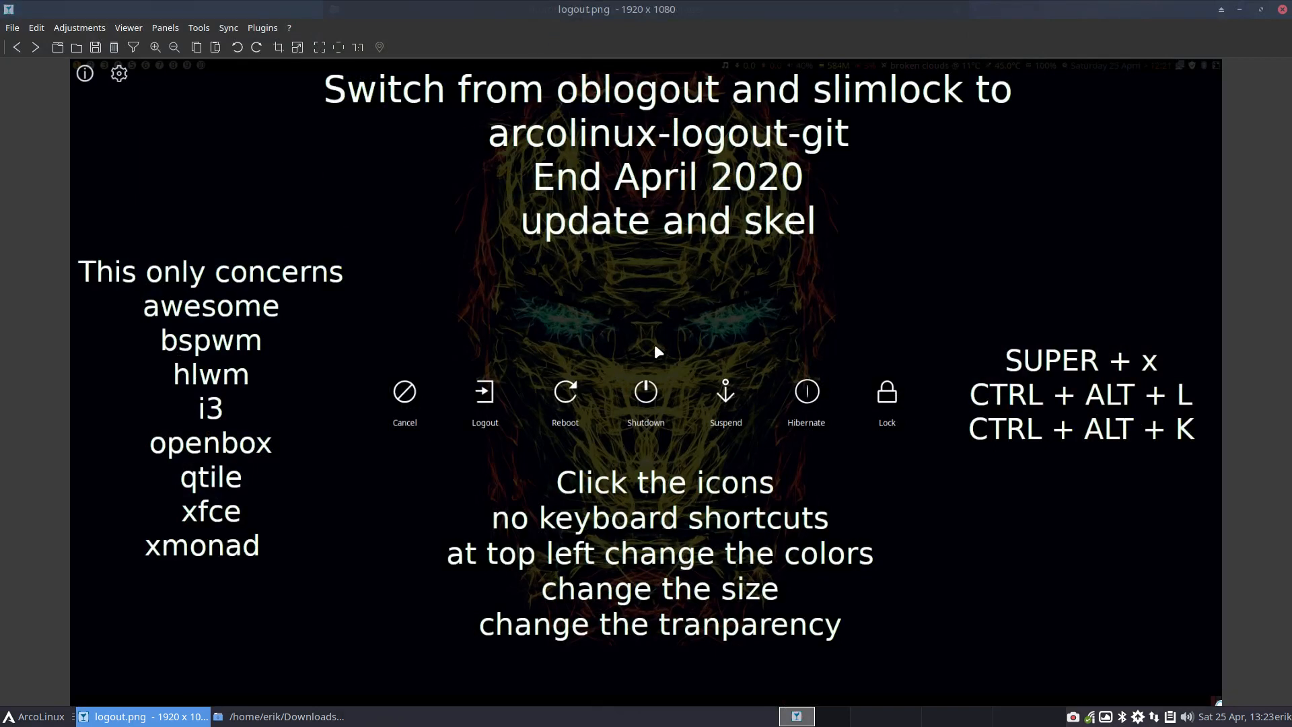
mouse_move(1150, 375)
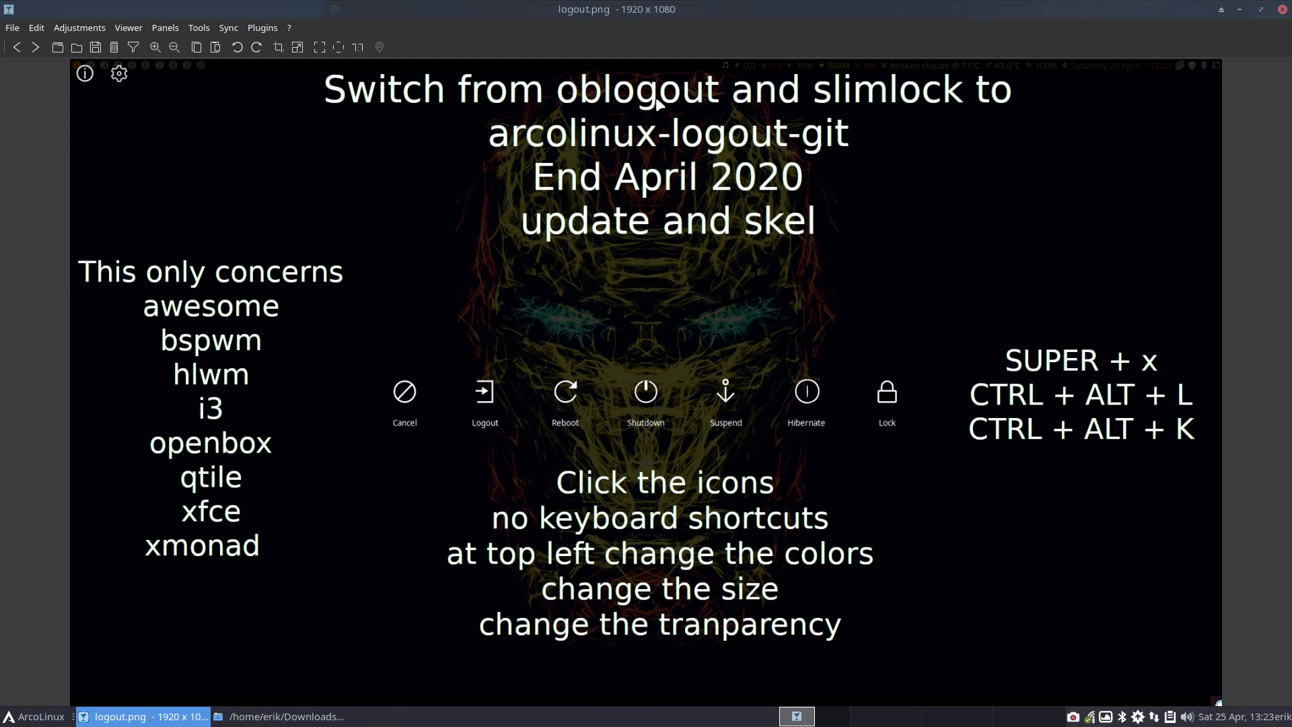
mouse_move(671, 140)
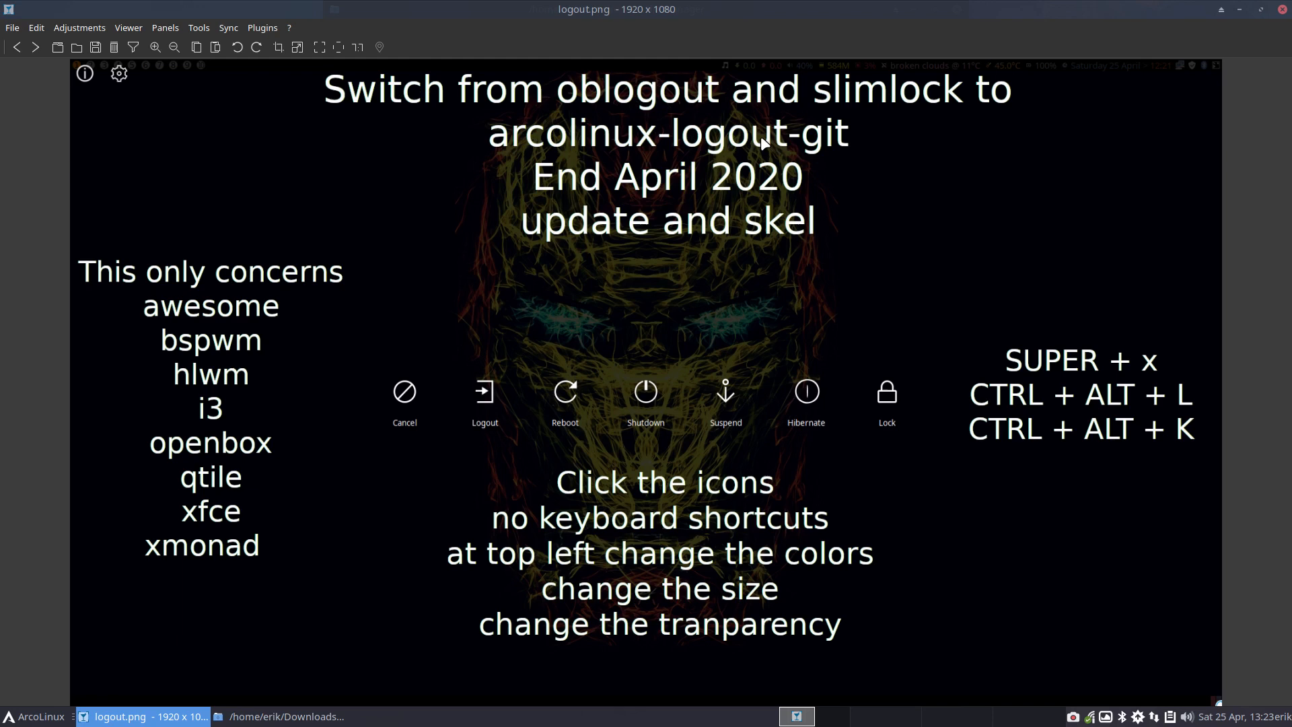
mouse_move(631, 161)
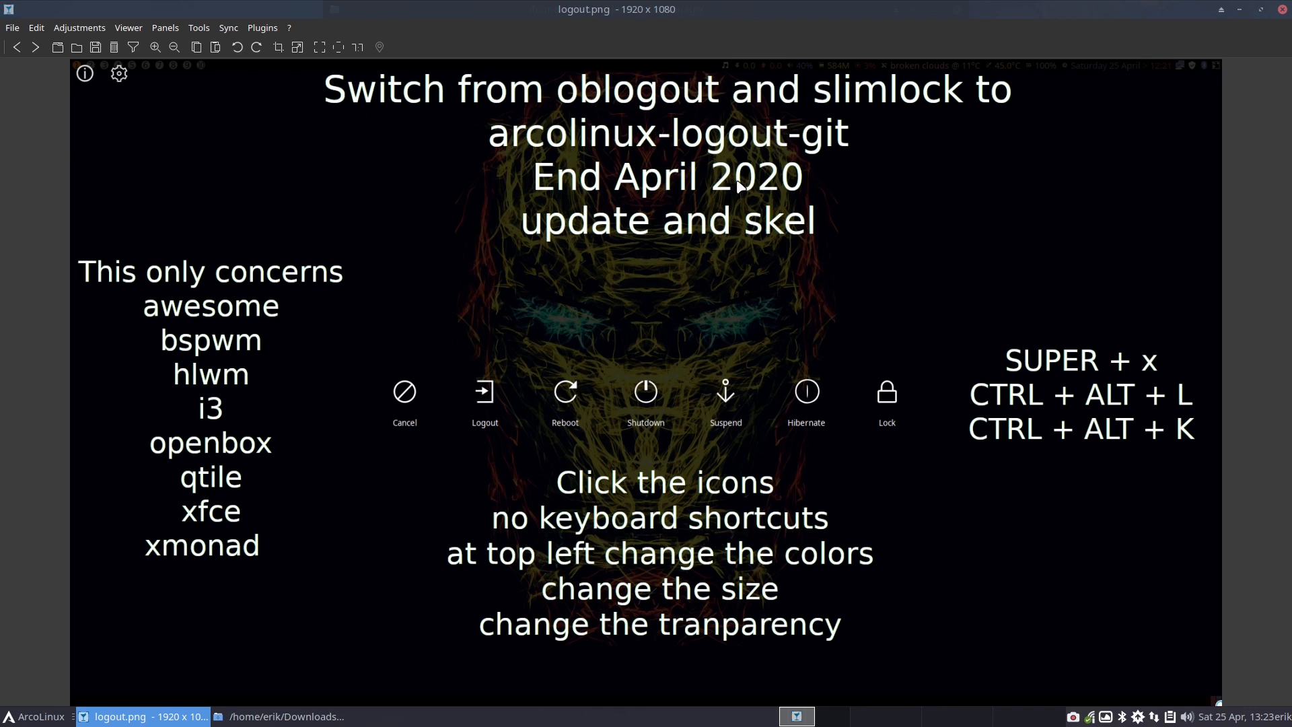
mouse_move(663, 222)
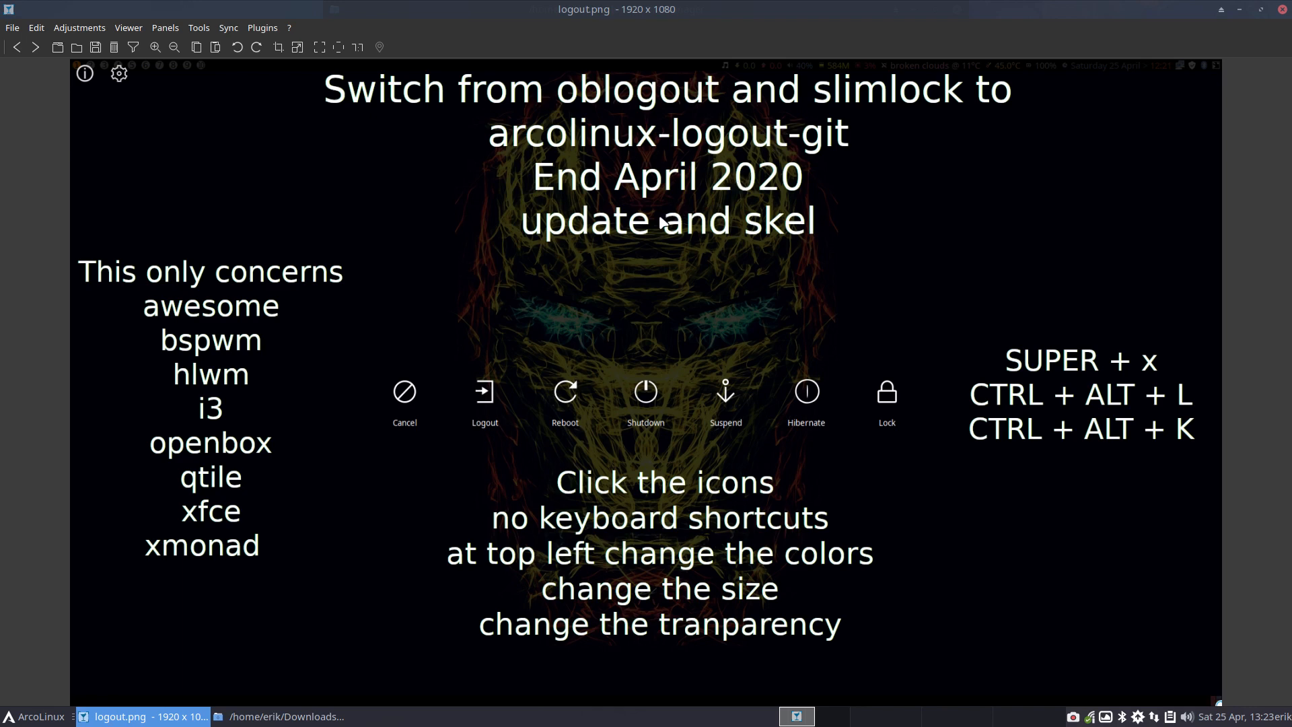
mouse_move(626, 239)
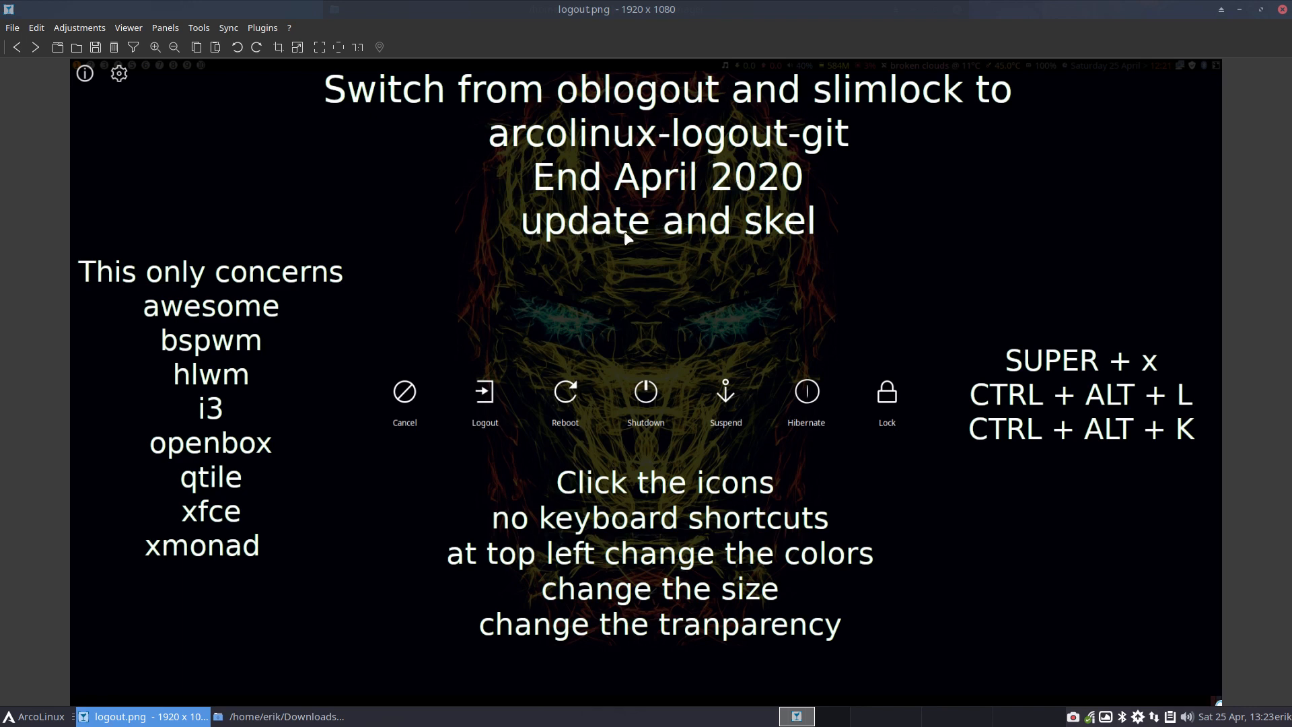
mouse_move(756, 237)
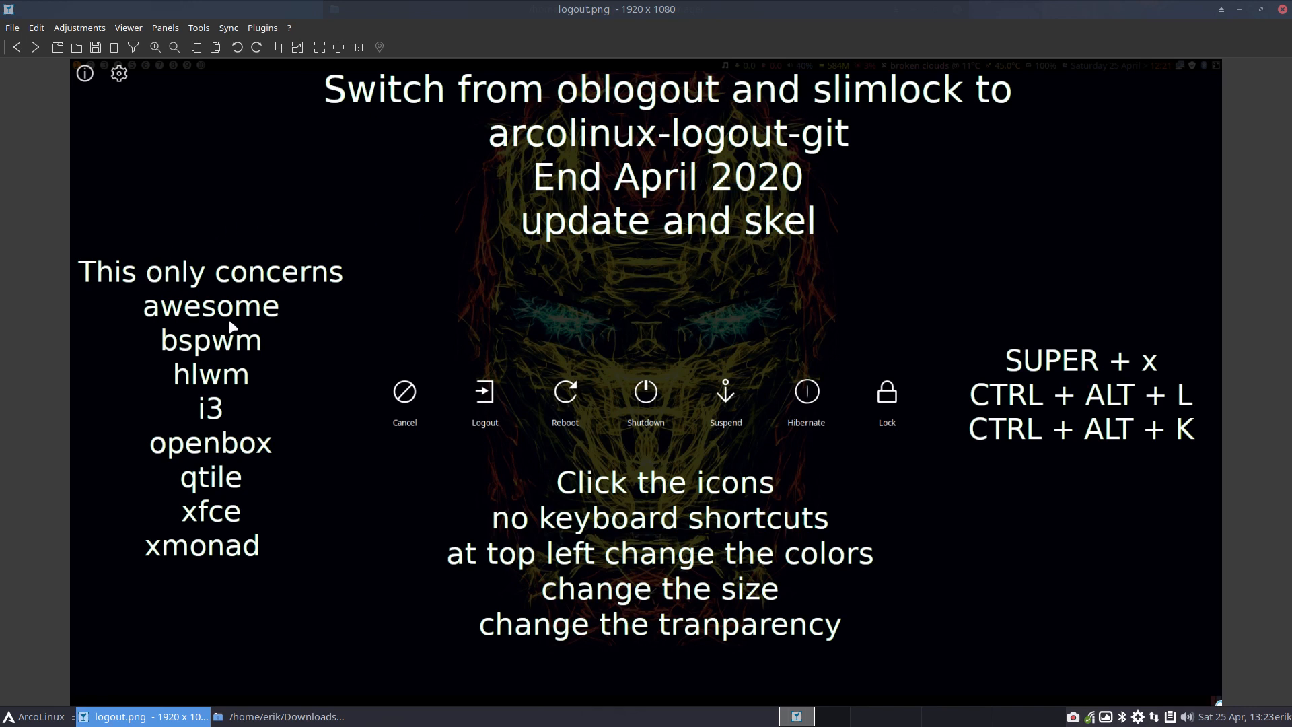
mouse_move(231, 389)
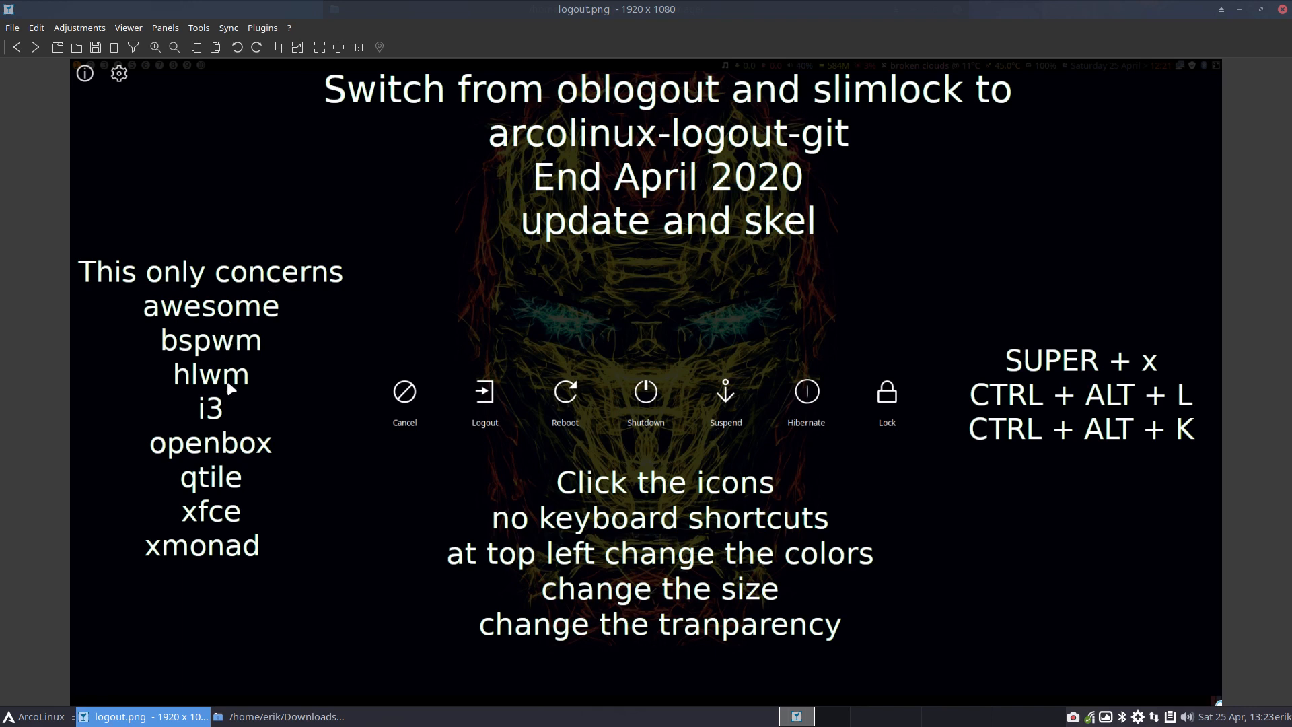
mouse_move(224, 414)
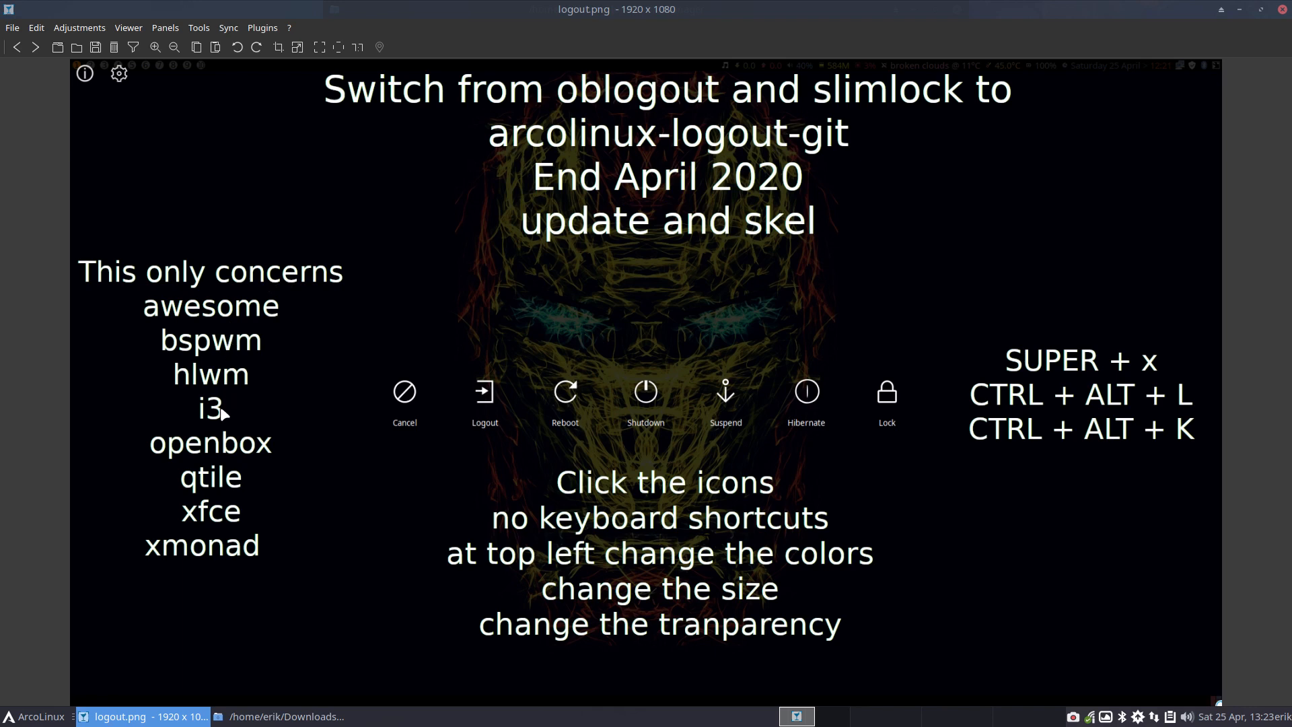
mouse_move(223, 466)
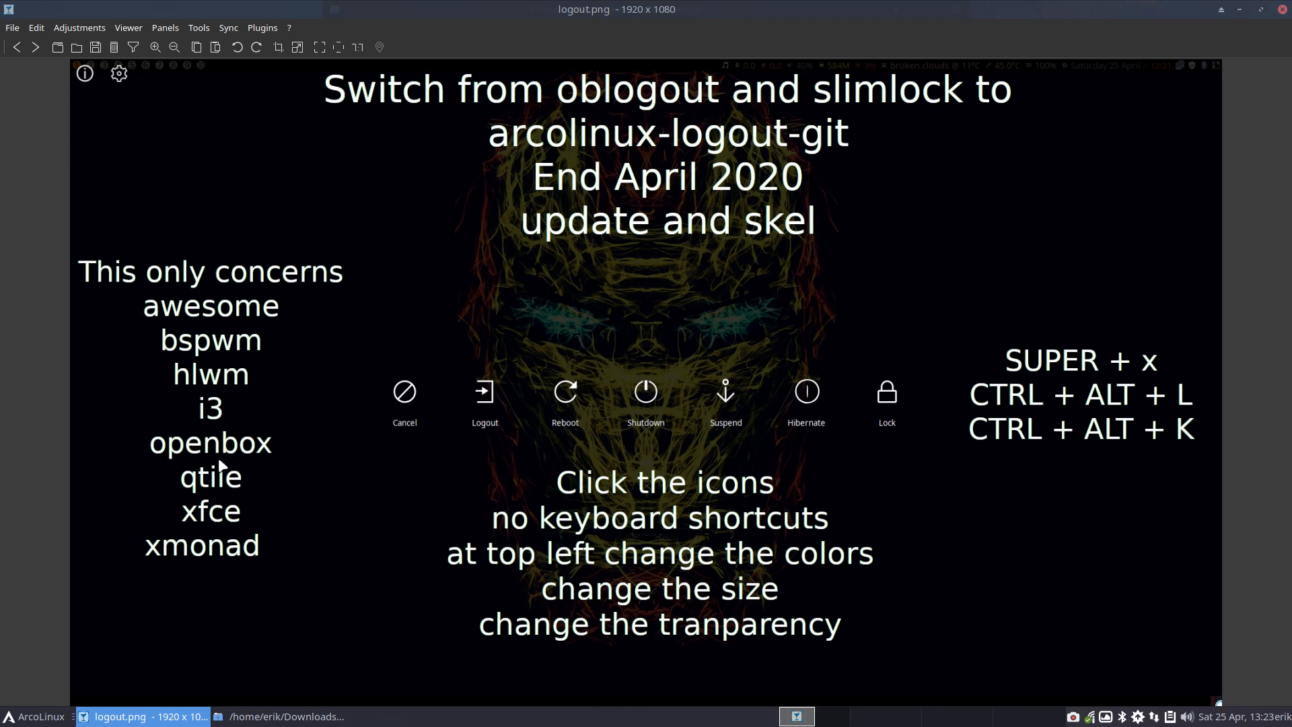
mouse_move(234, 519)
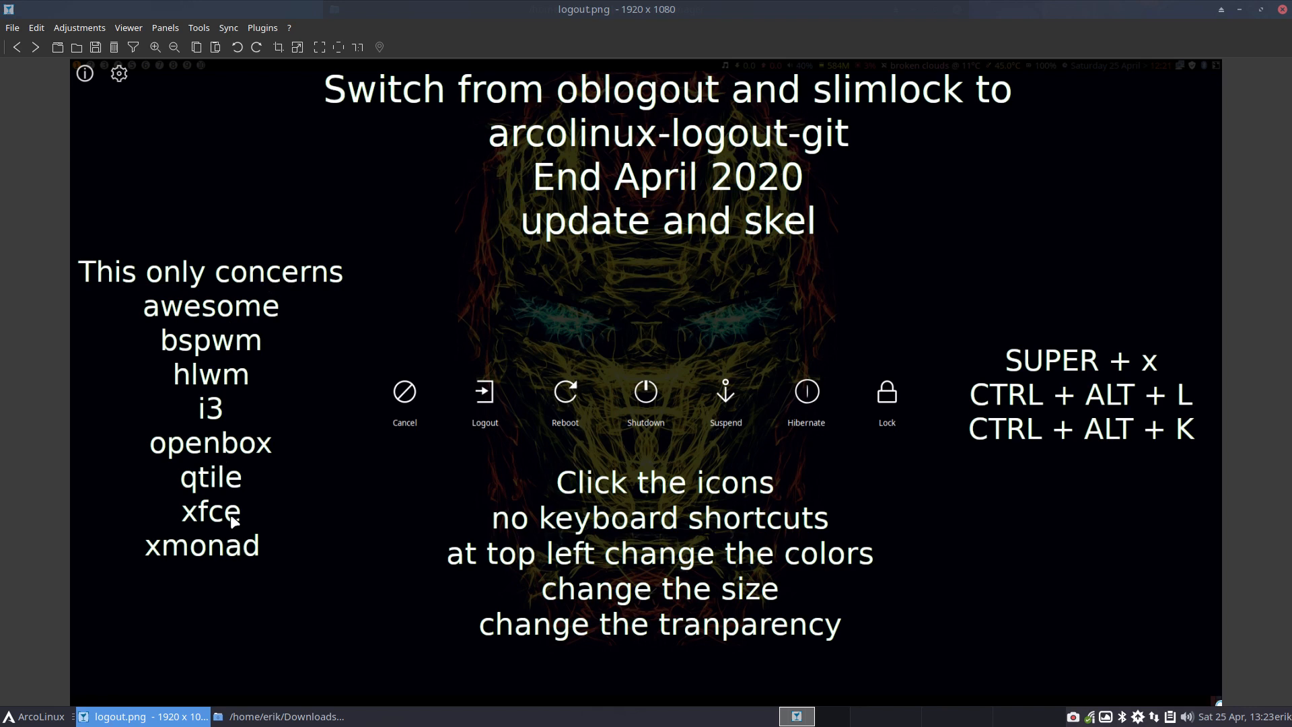
mouse_move(219, 561)
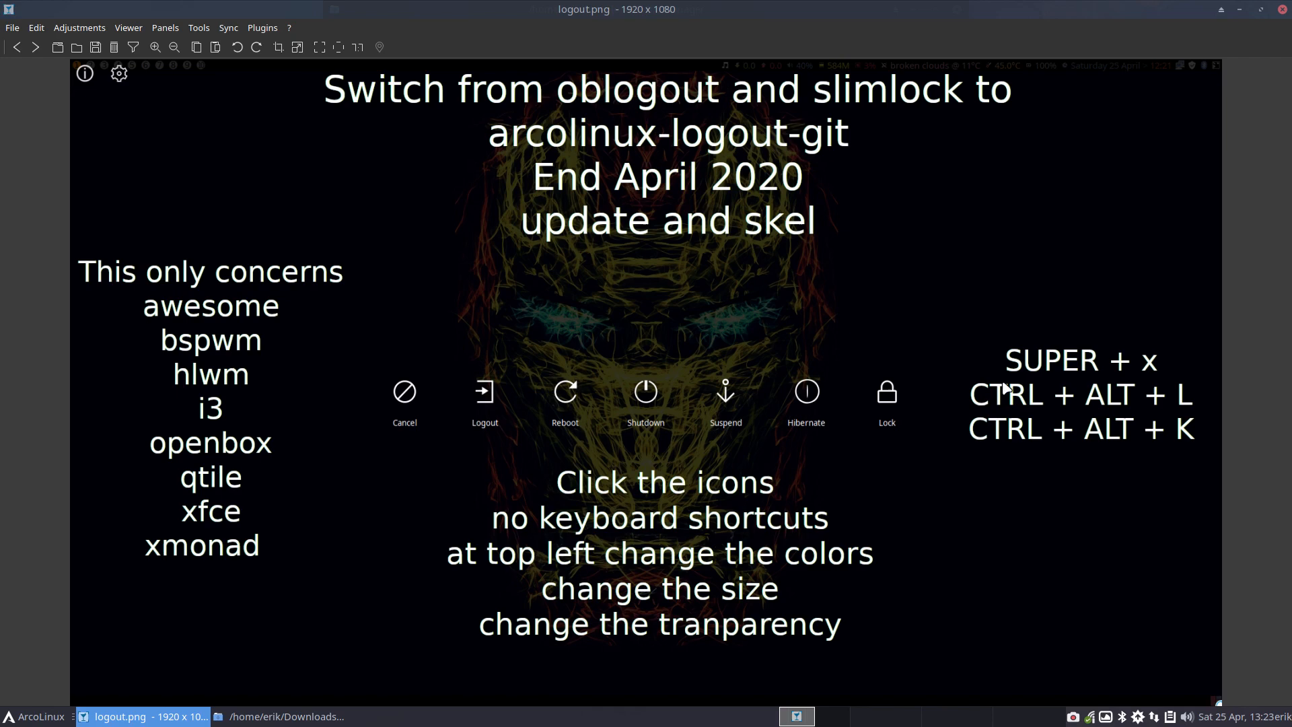
mouse_move(1054, 375)
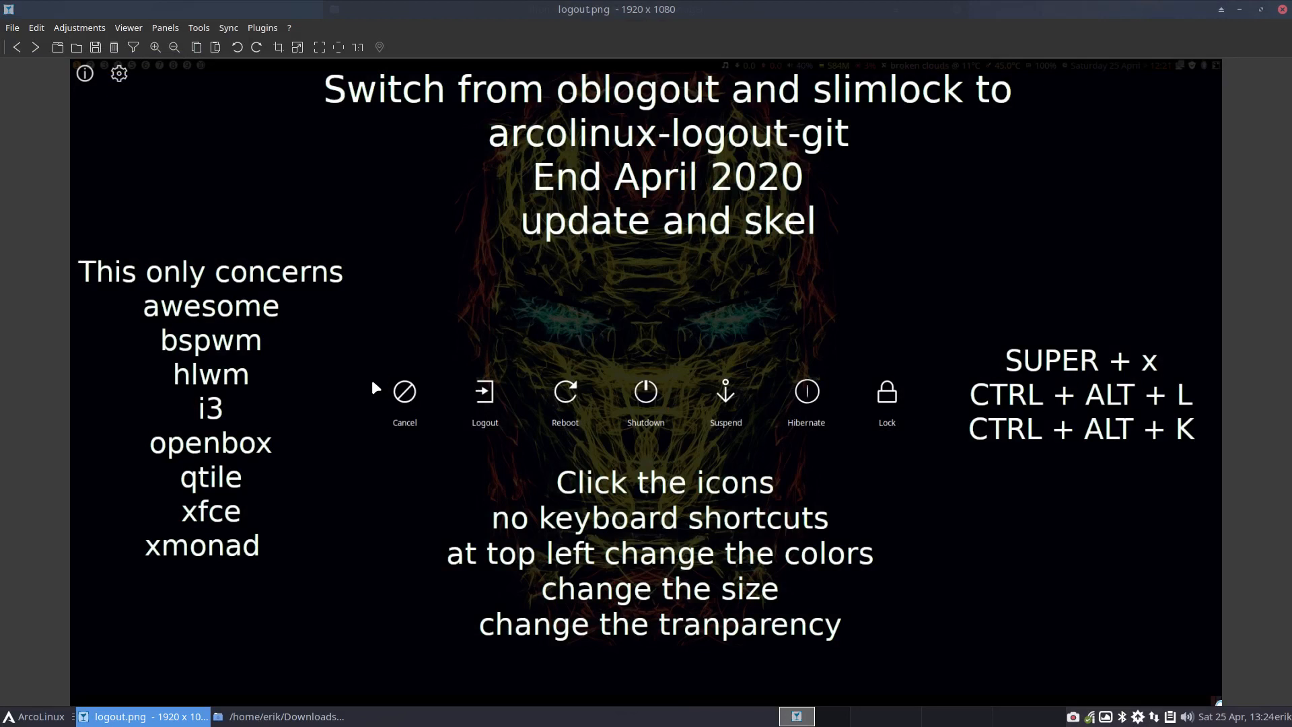
mouse_move(503, 413)
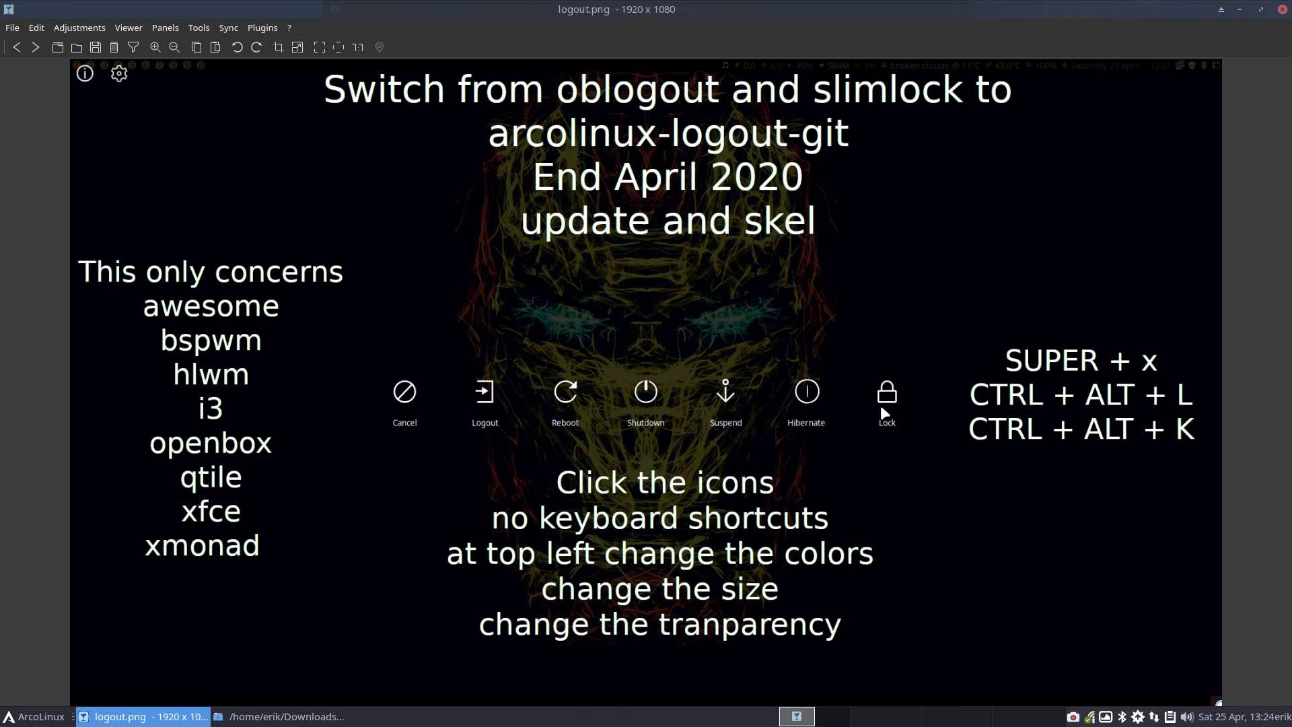
mouse_move(434, 415)
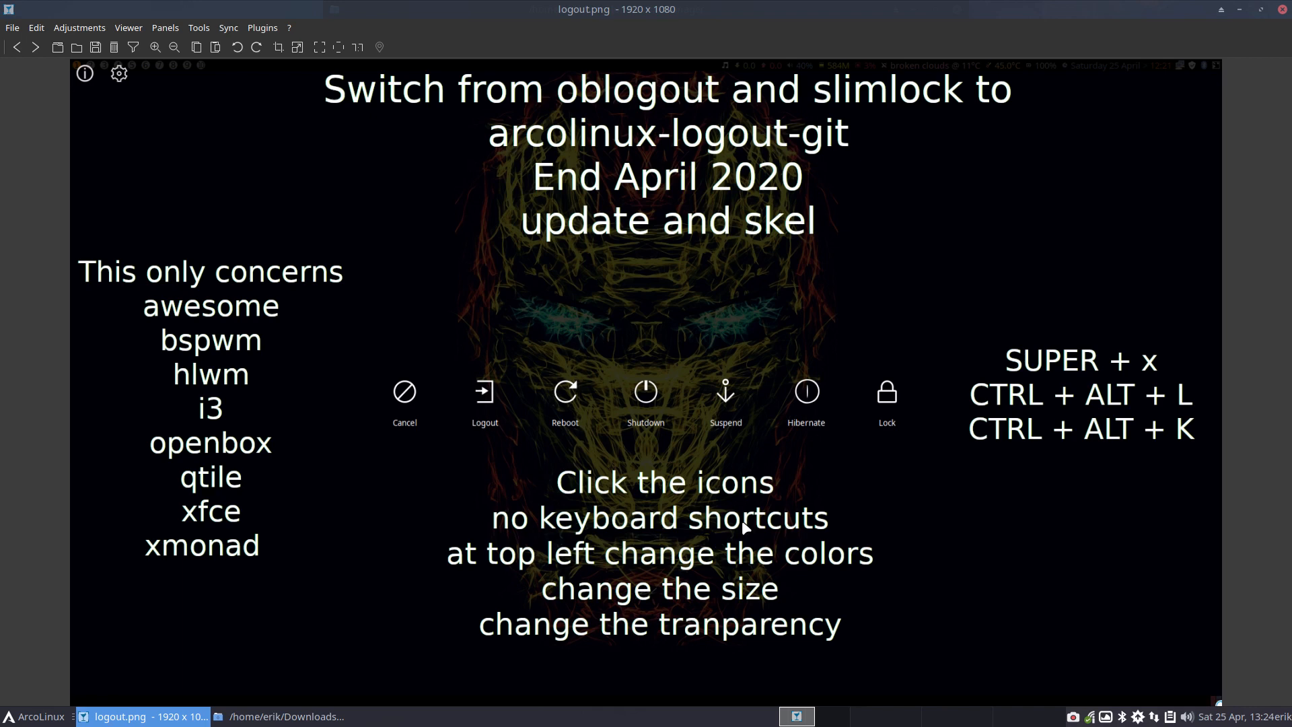
mouse_move(271, 295)
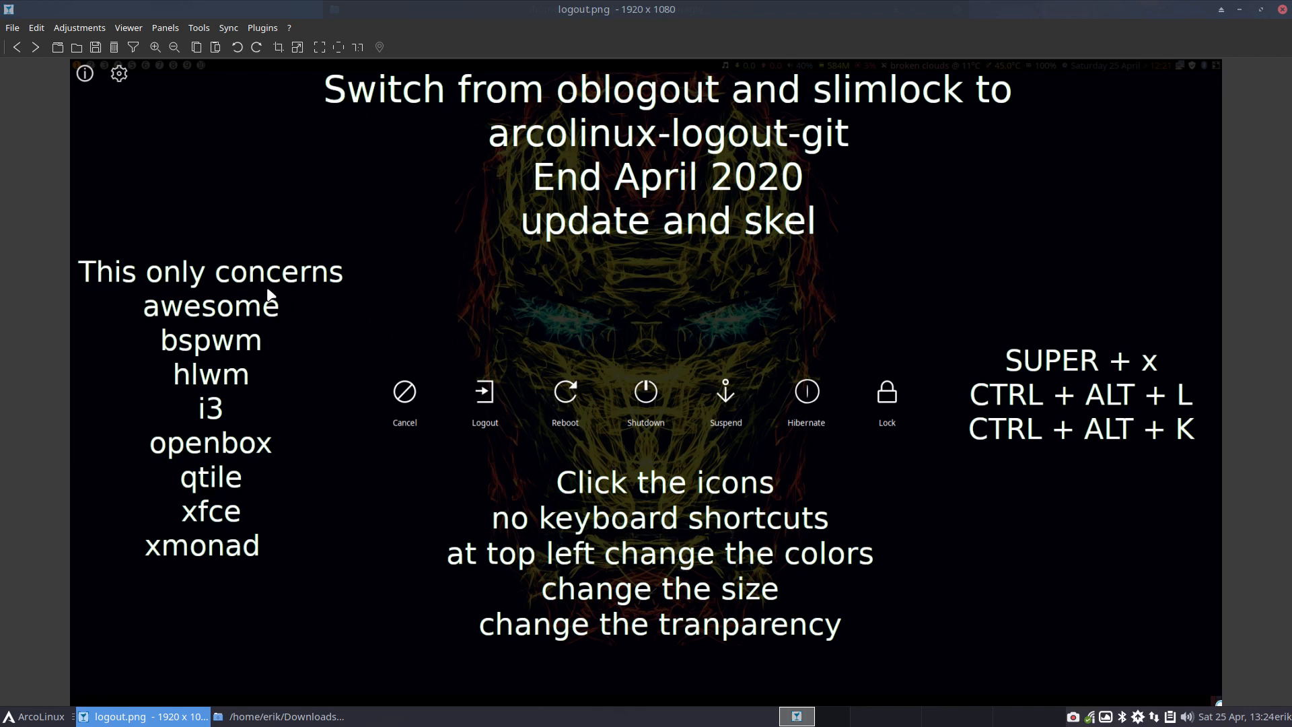
mouse_move(213, 390)
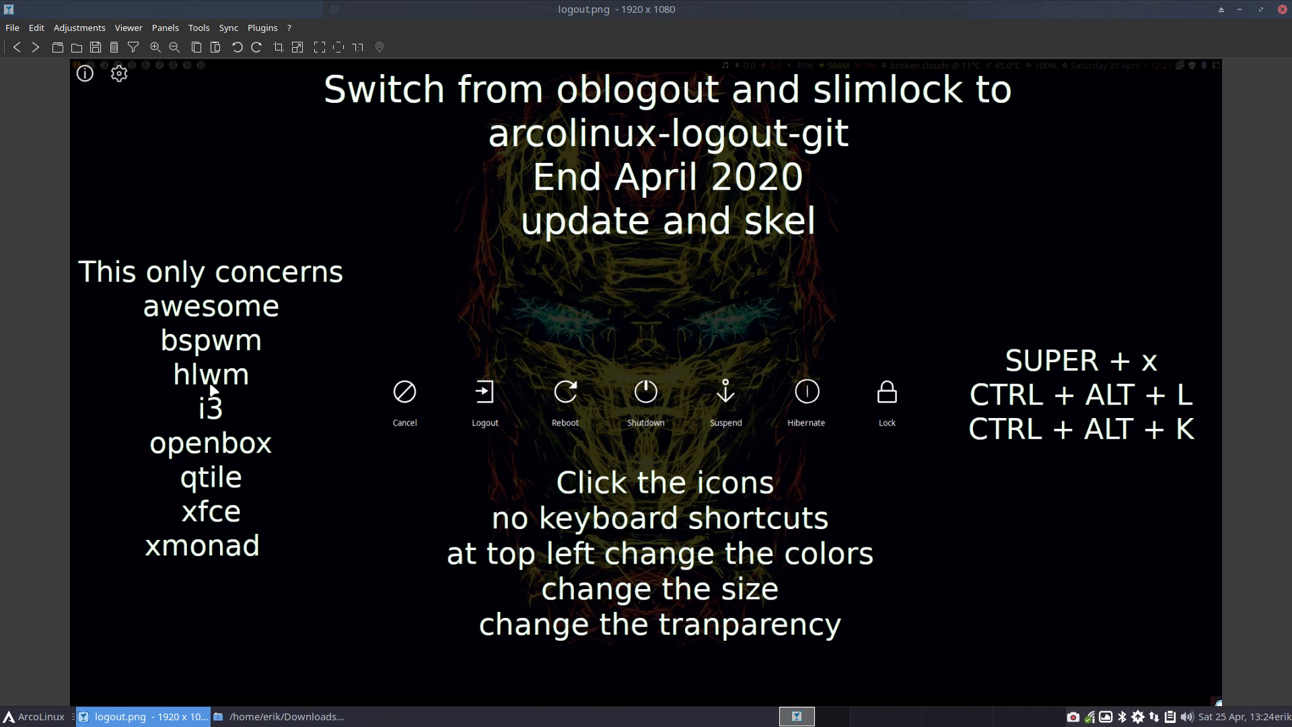
mouse_move(241, 524)
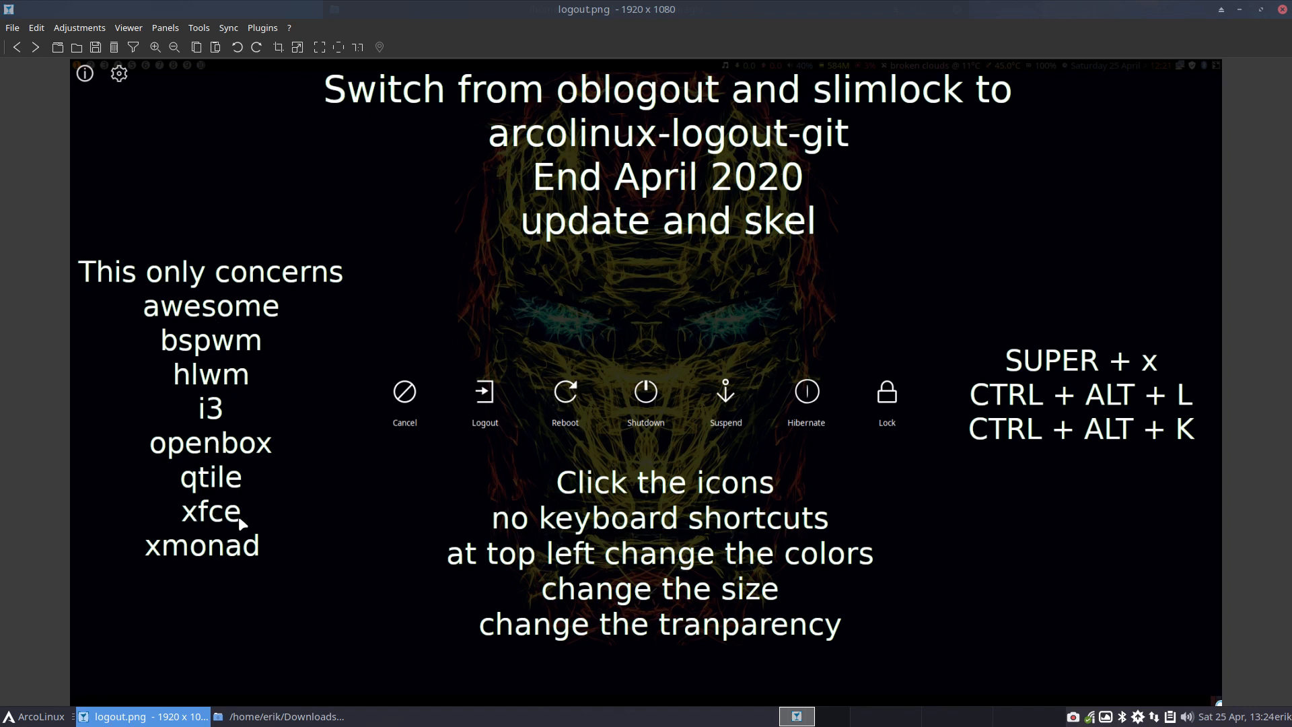
left_click(33, 716)
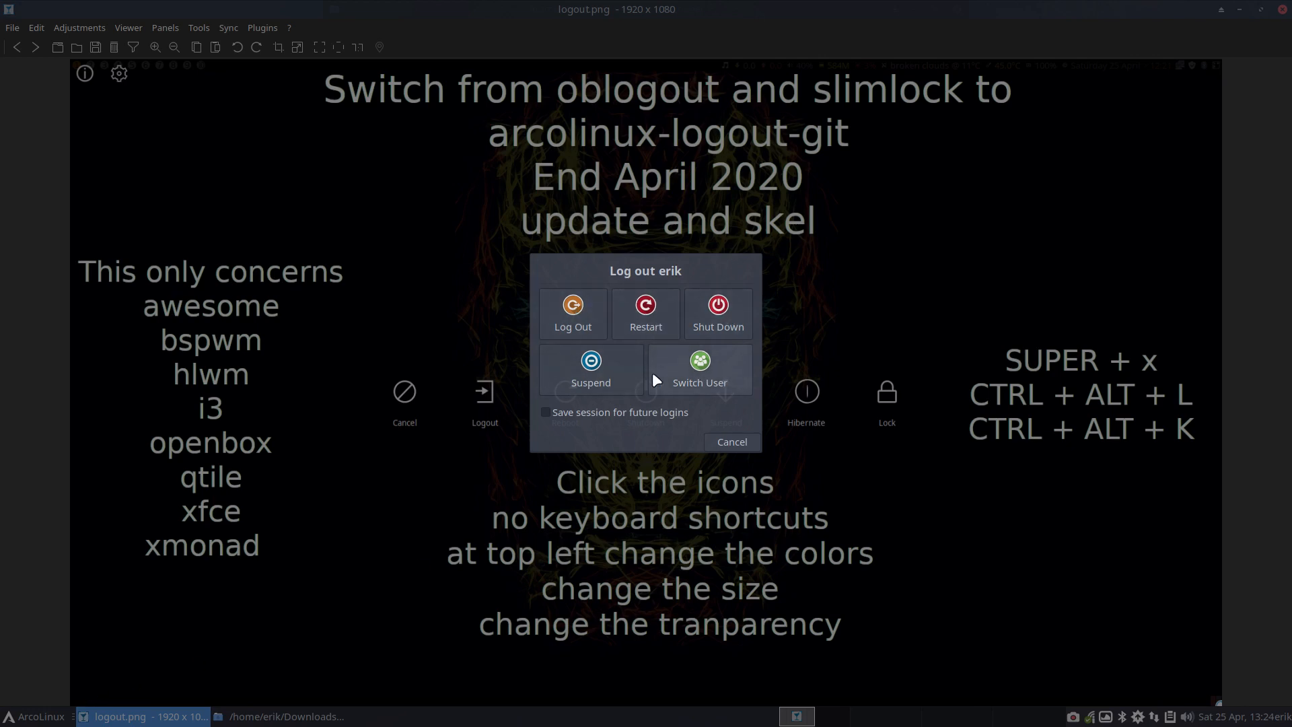
- Cancel the Xfce logout dialog, close nomacs and bring up the terminal
left_click(730, 441)
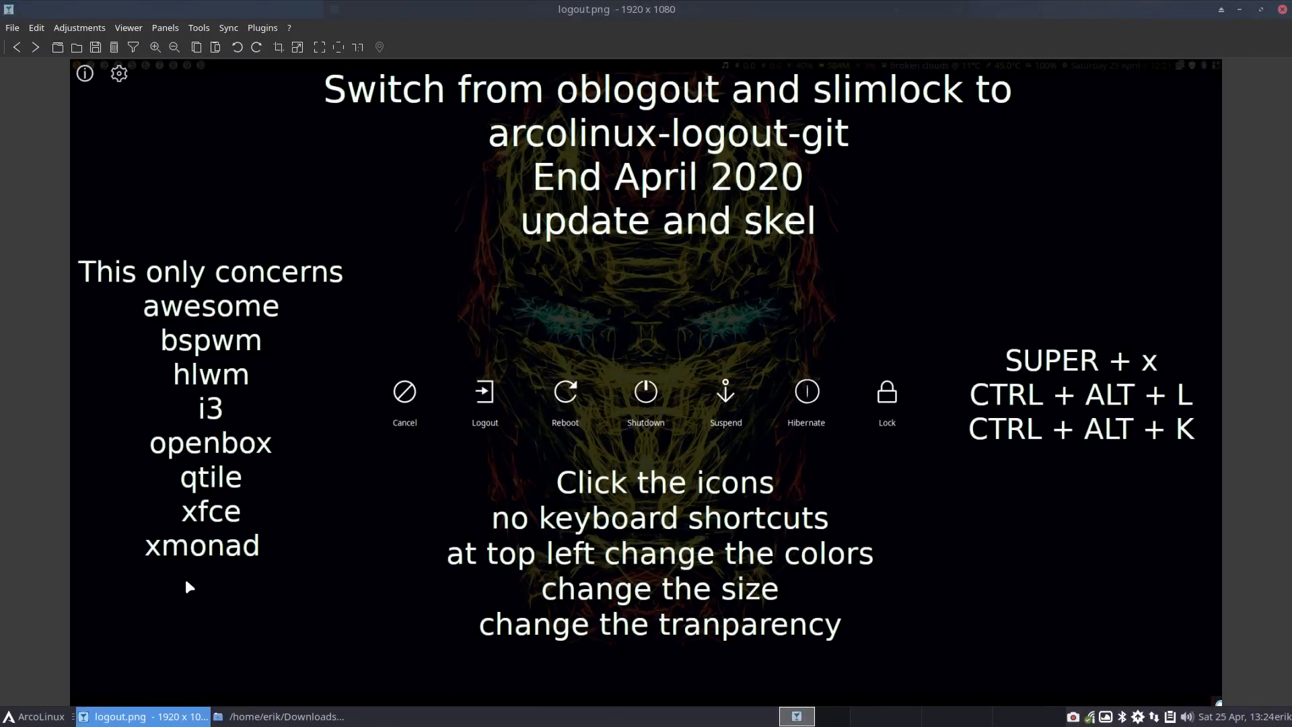
left_click(8, 716)
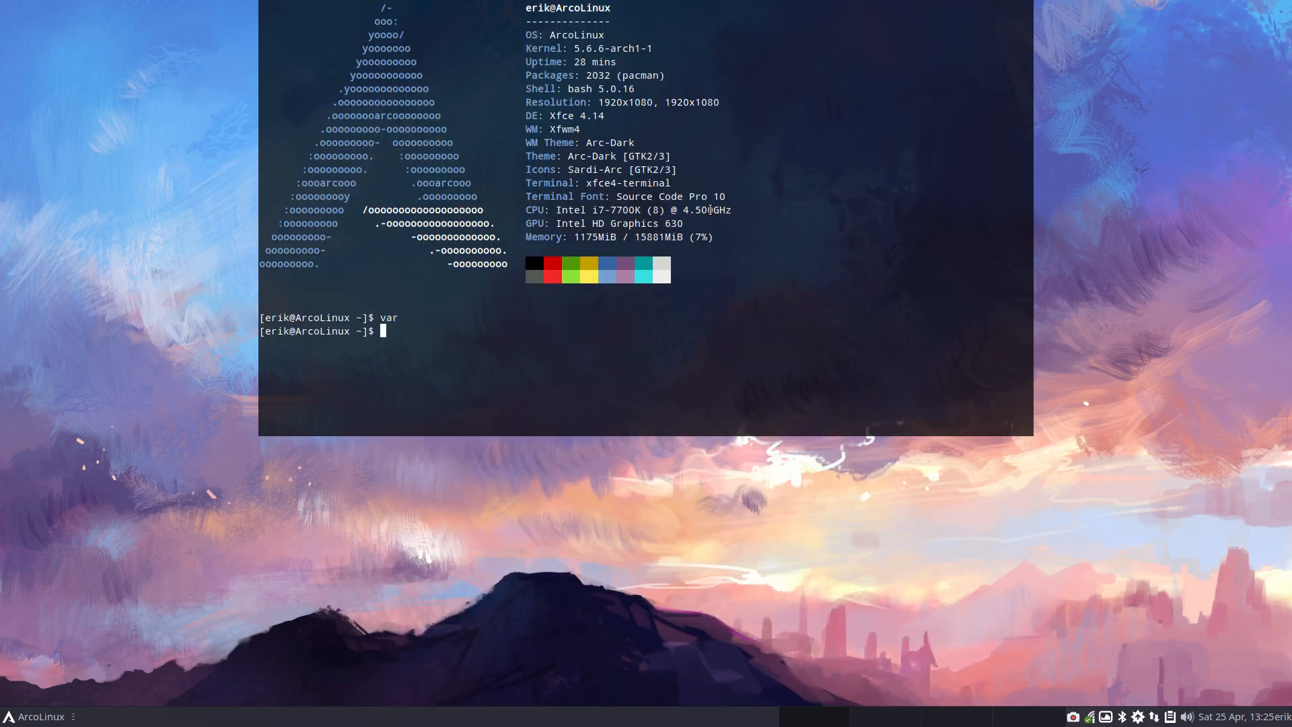
- Run sudo pacman -S arcolinux-logout-git and submit the sudo password
type("sudo pacman")
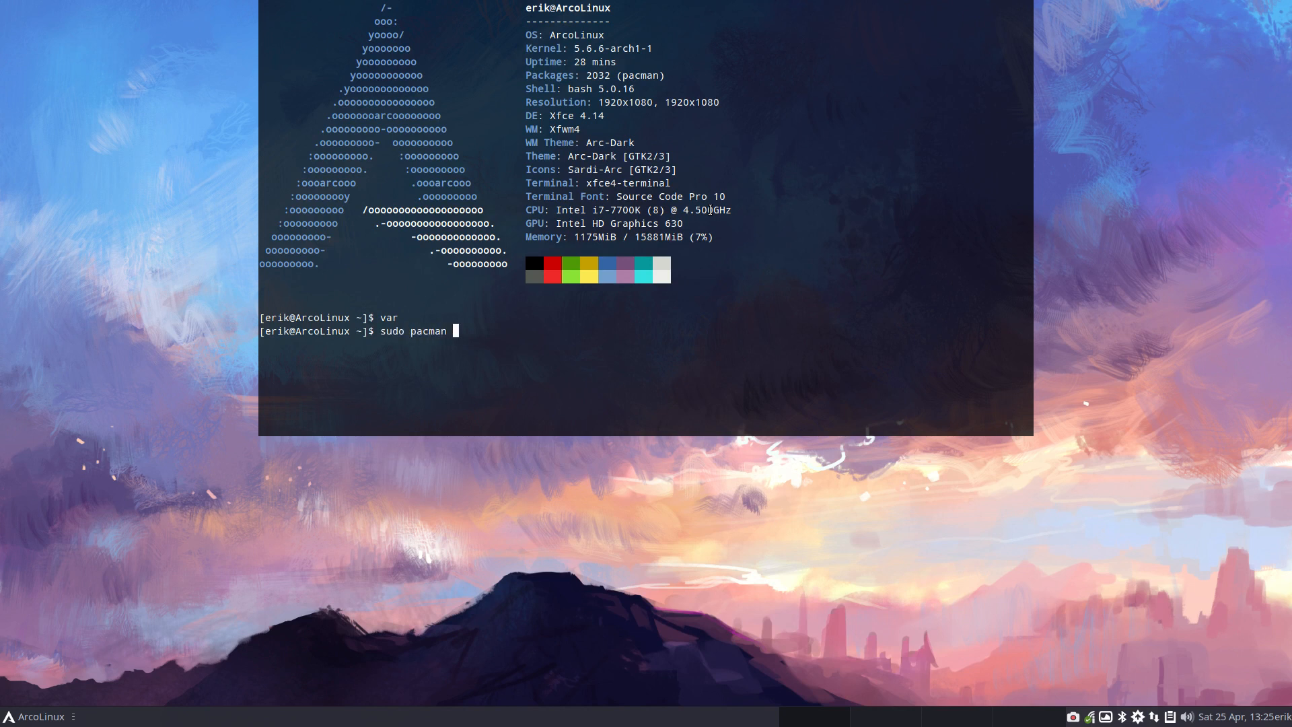
type("-S arcol")
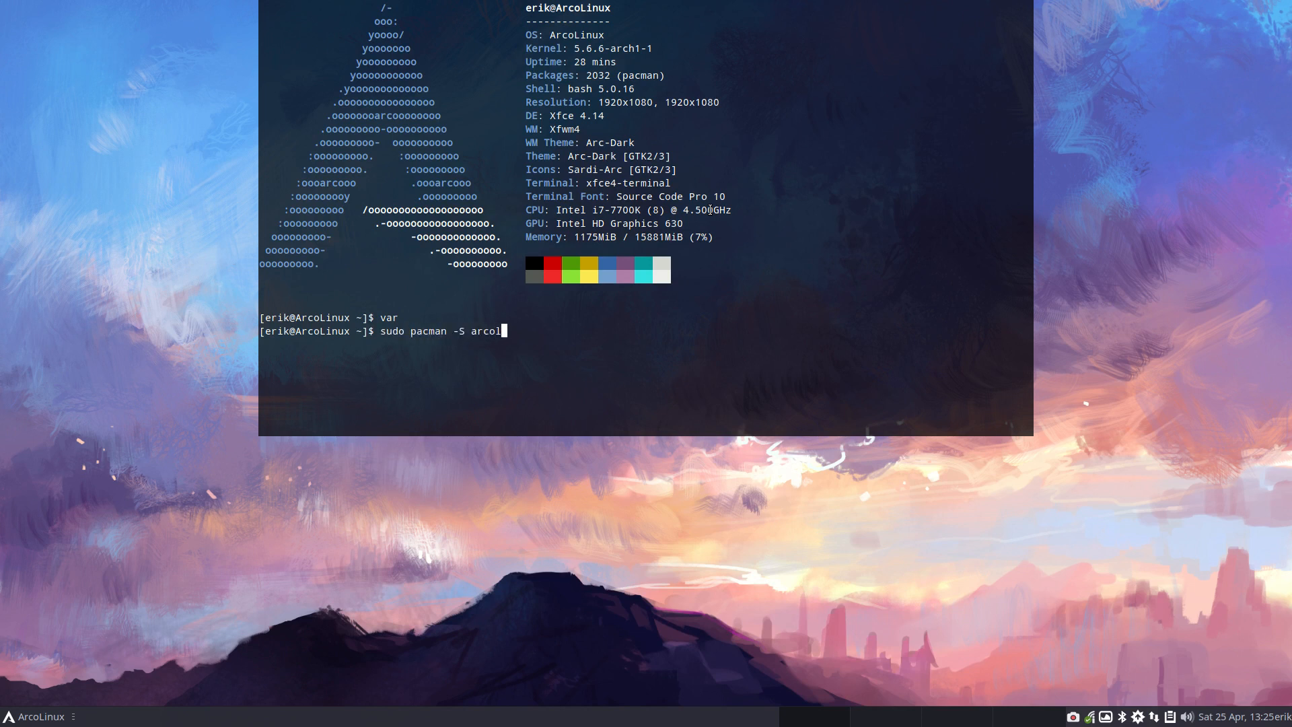
type("inux-logout-git")
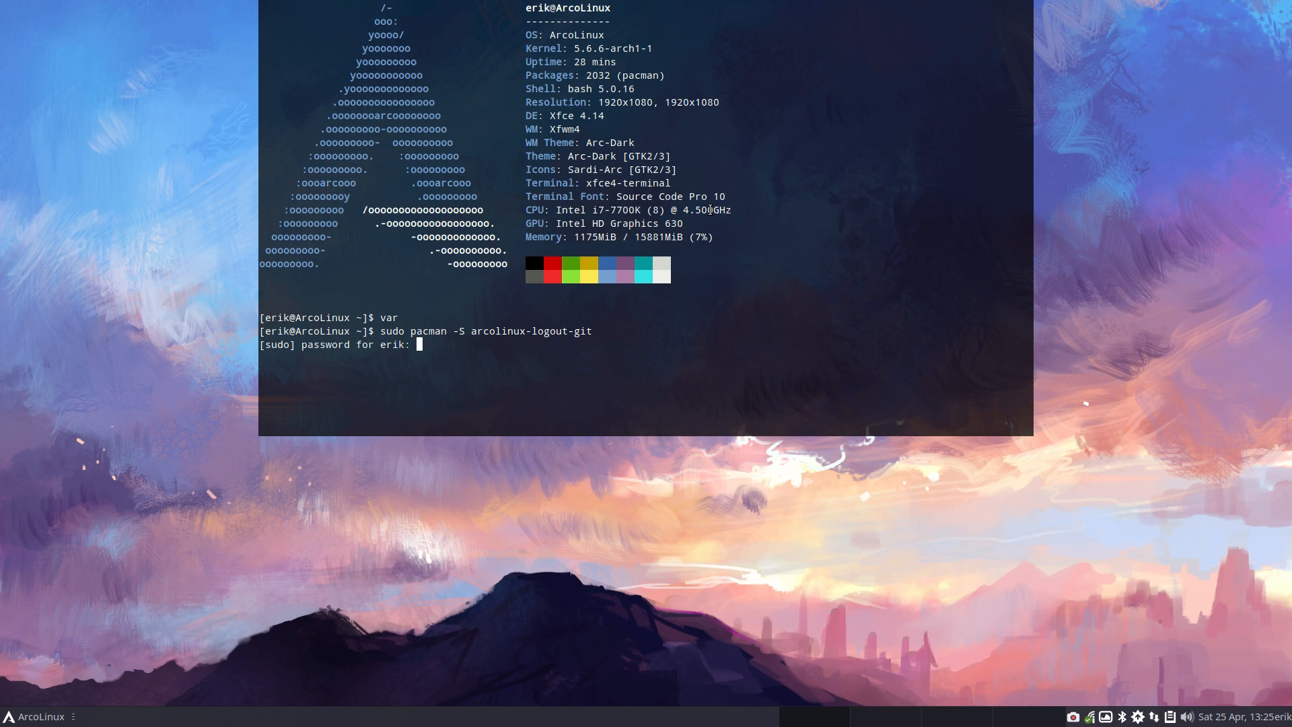
key("Return")
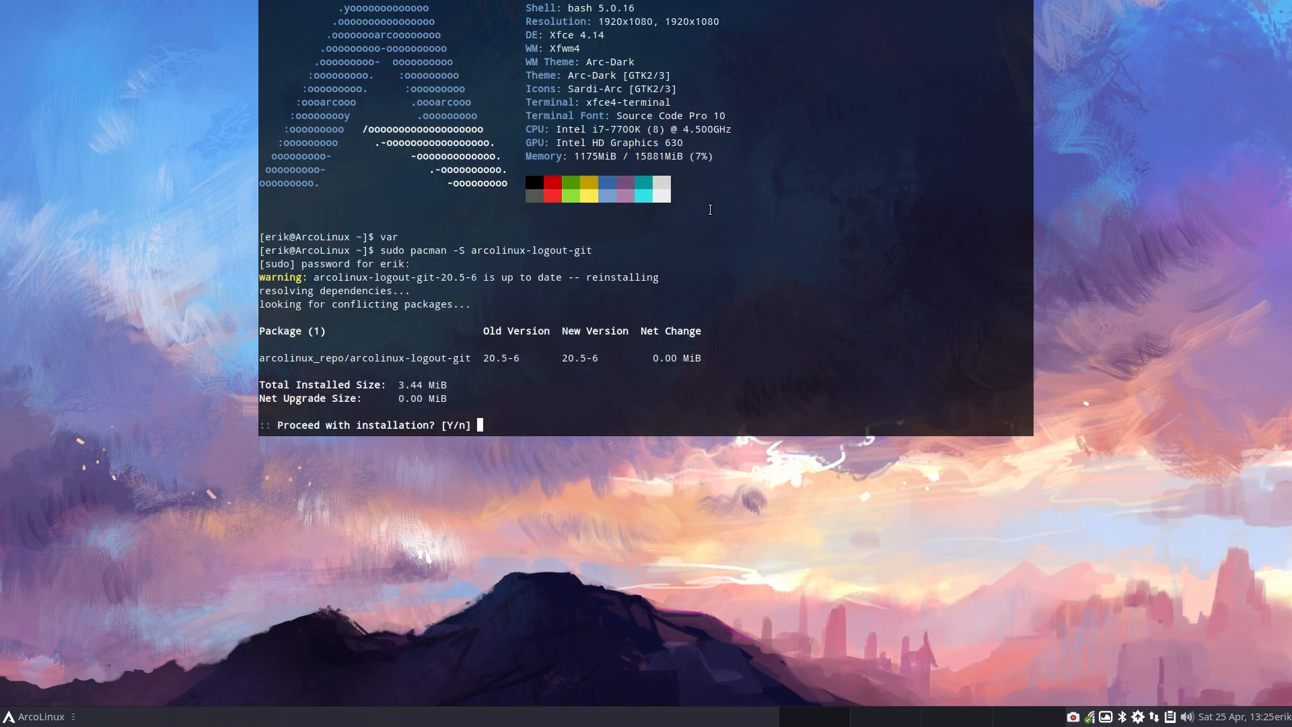